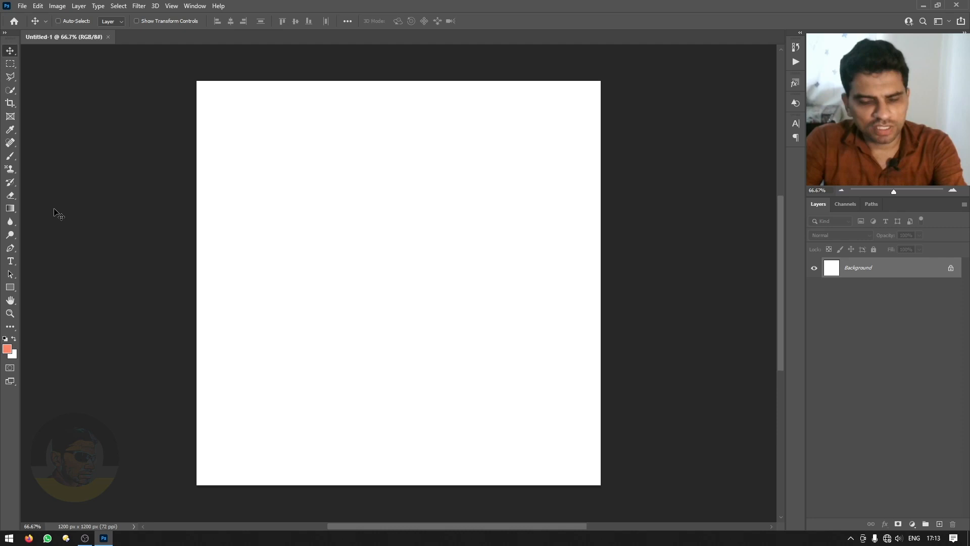
# - Make the Pen tool (P) active for drawing on the blank canvas
pyautogui.press('p')
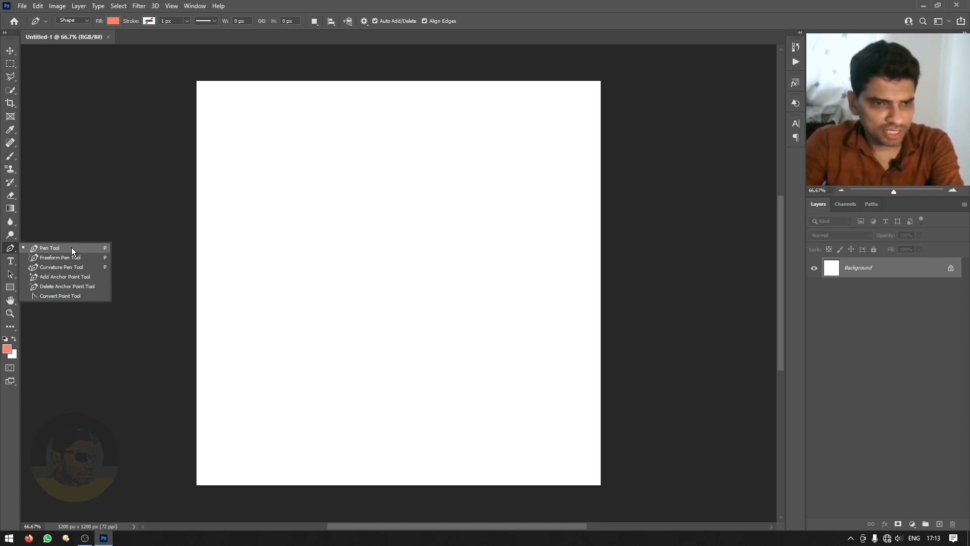
# - Select the standard Pen and place the first corner of the orange shape
pyautogui.click(49, 247)
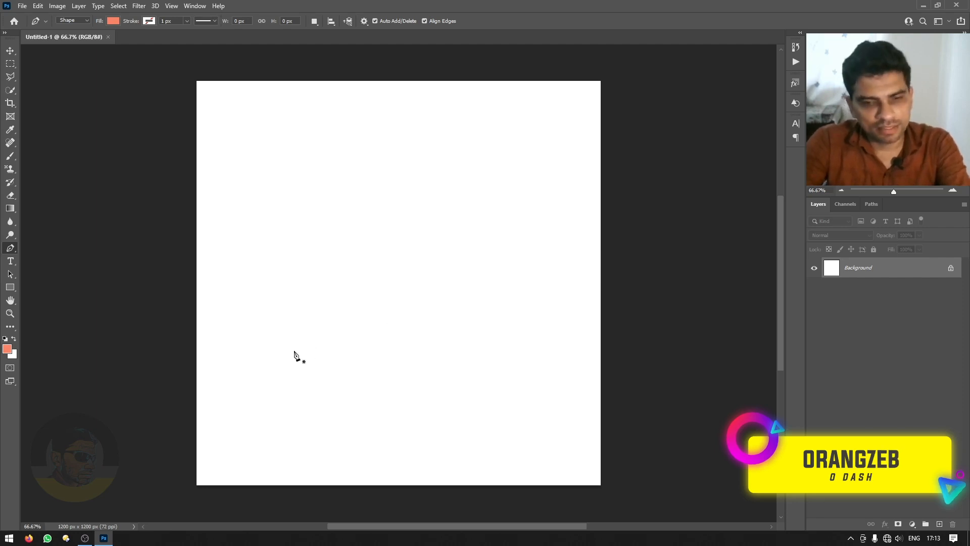
pyautogui.moveTo(294, 348); pyautogui.dragTo(319, 247)
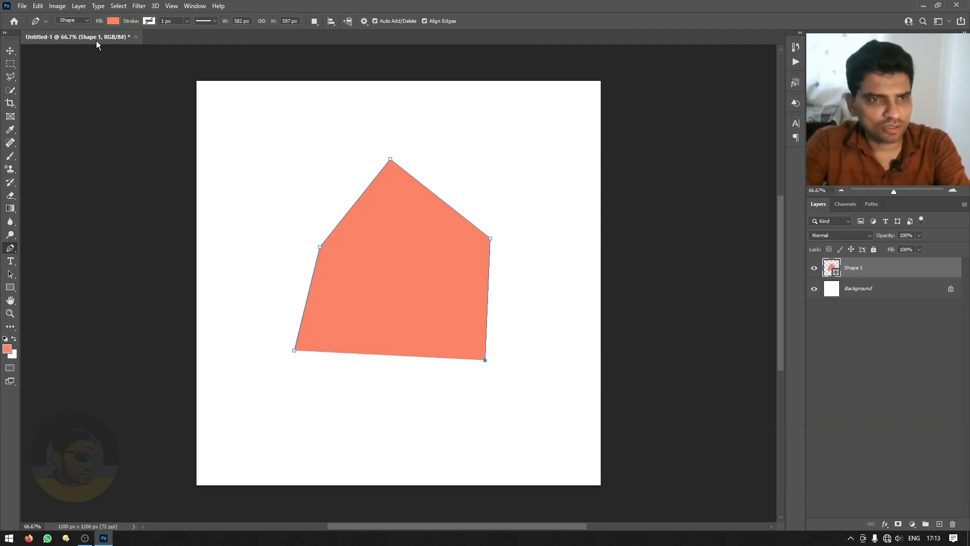
pyautogui.moveTo(89, 24)
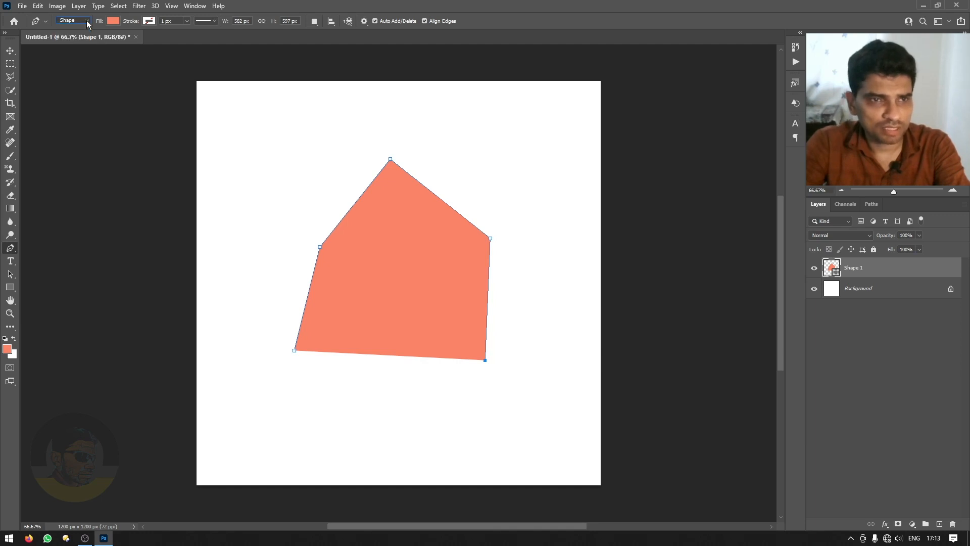
pyautogui.moveTo(431, 270)
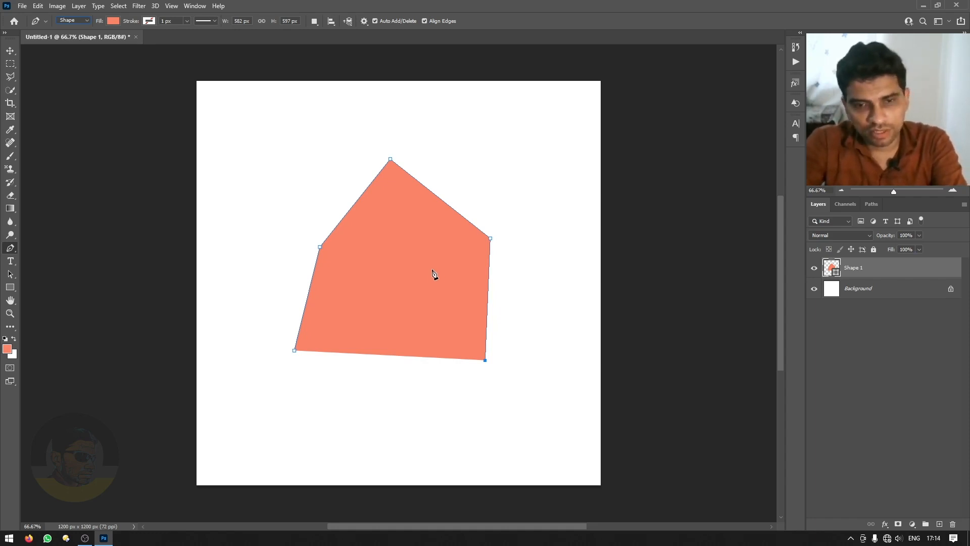
# - Undo the shape's anchor points until a single point remains
pyautogui.press('ctrl+z')
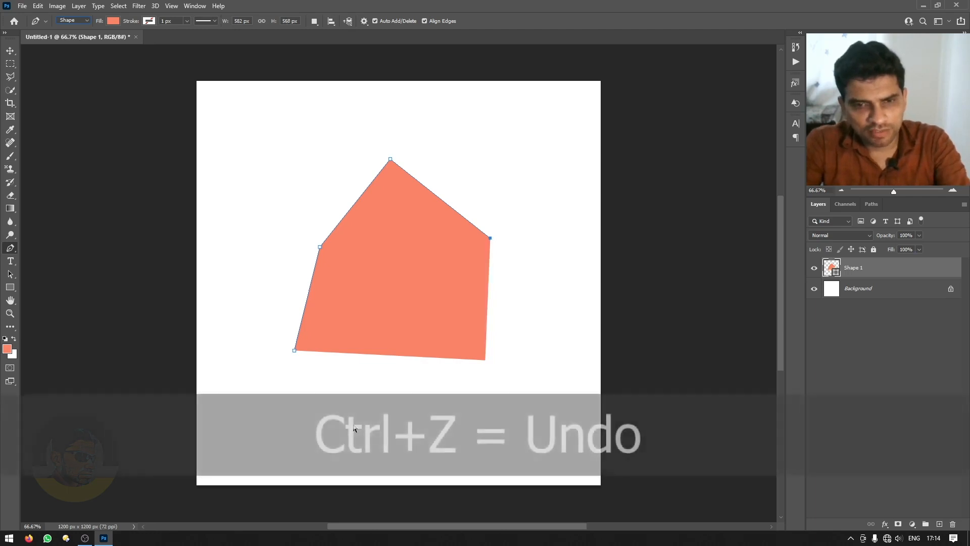
pyautogui.press('ctrl+z')
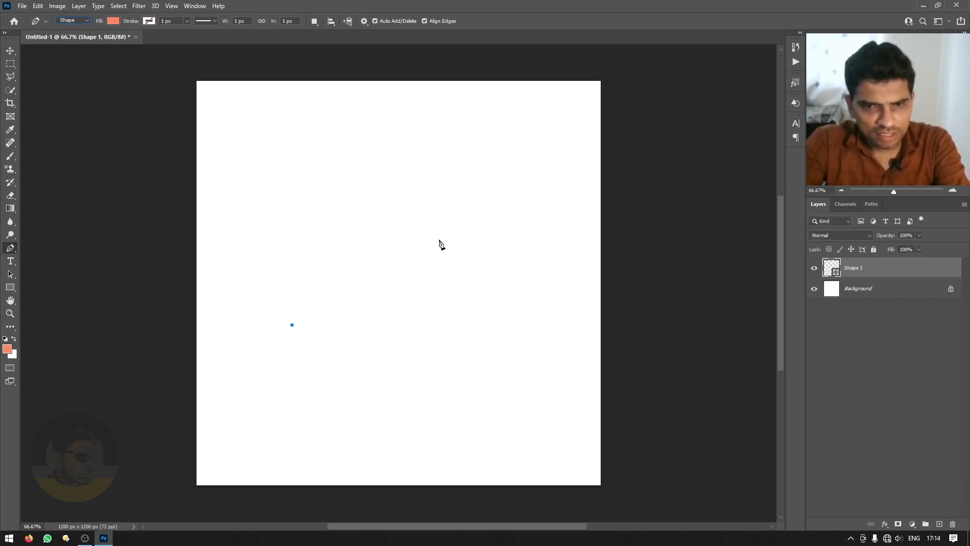
pyautogui.moveTo(526, 135)
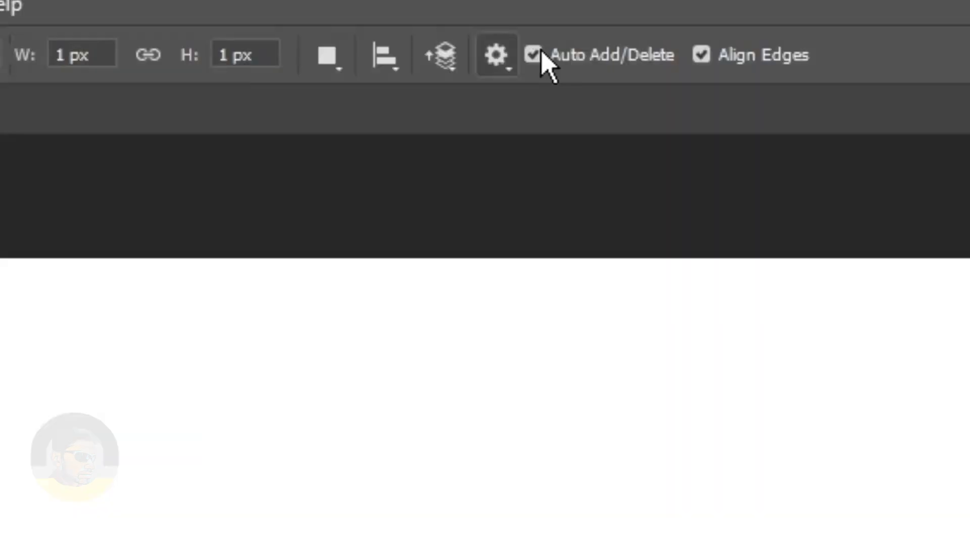
pyautogui.moveTo(544, 58)
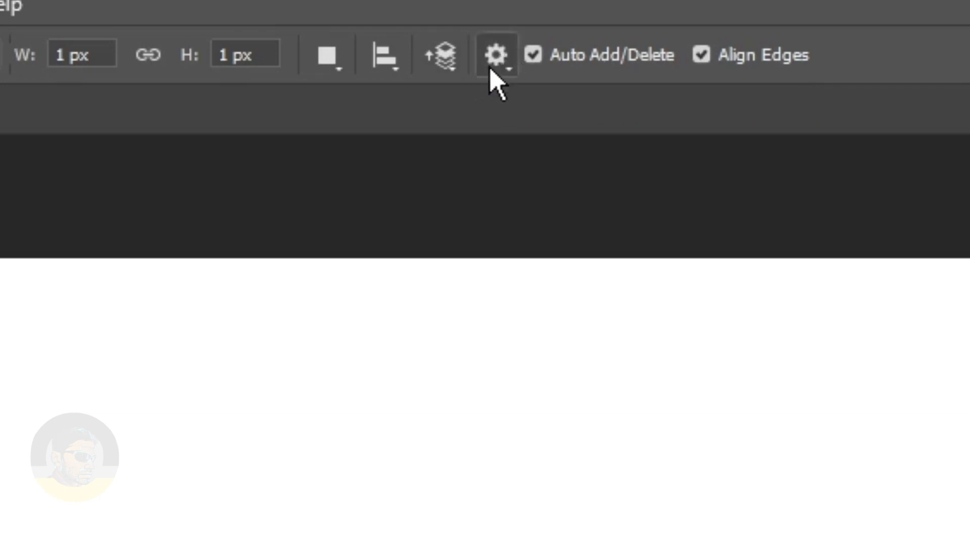
# - Enable Rubber Band previewing in the pen's Path Options
pyautogui.click(495, 55)
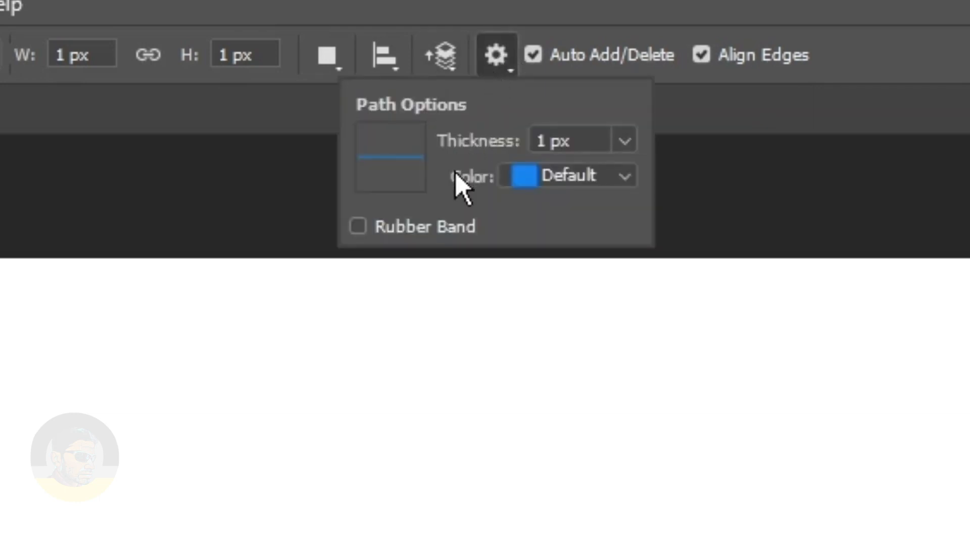
pyautogui.moveTo(420, 257)
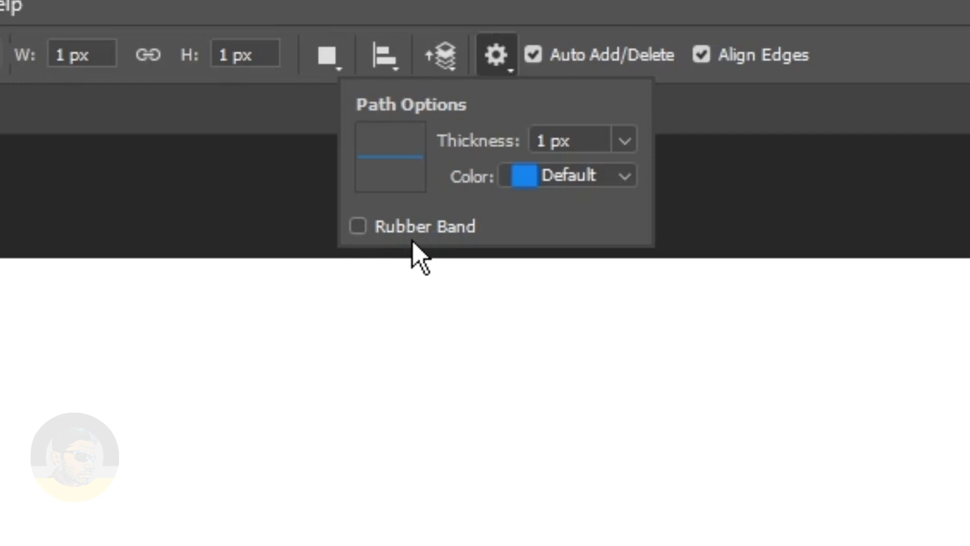
pyautogui.moveTo(384, 254)
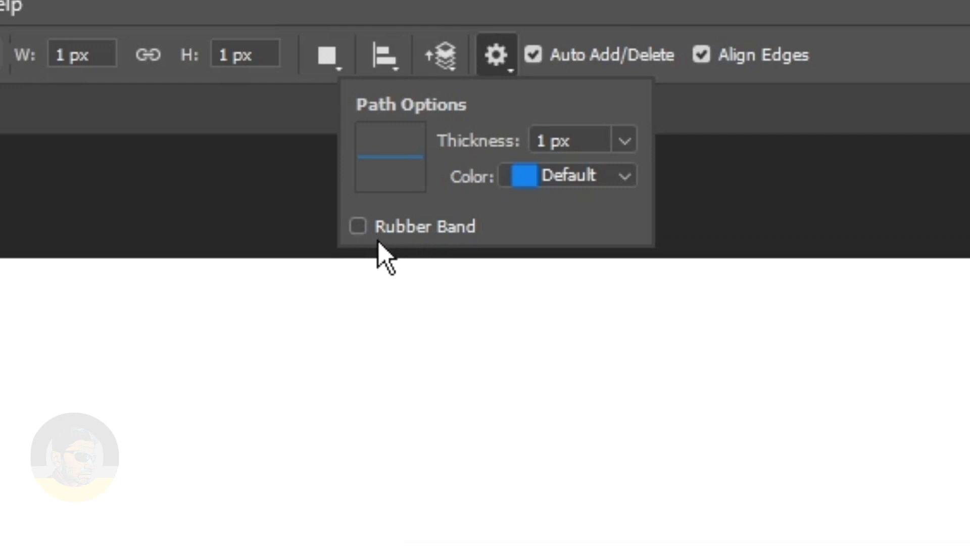
pyautogui.click(358, 226)
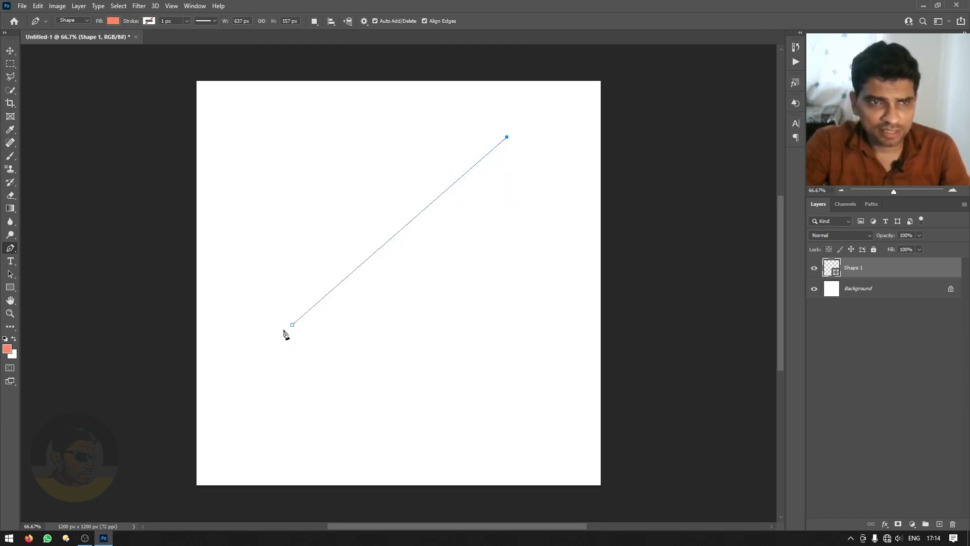
# - Place an upper-right anchor, add a lower-right anchor and bend that segment into a curve
pyautogui.click(555, 98)
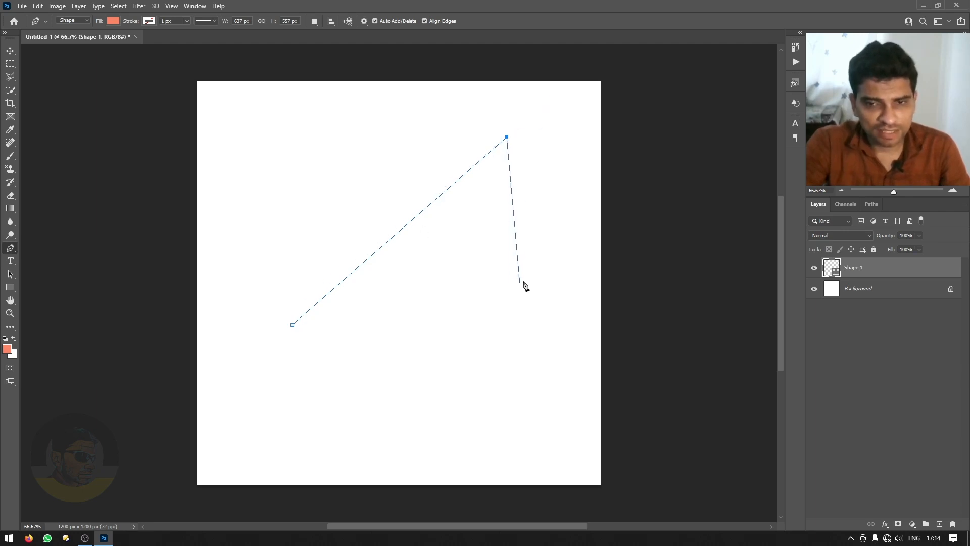
pyautogui.moveTo(518, 279); pyautogui.dragTo(547, 274)
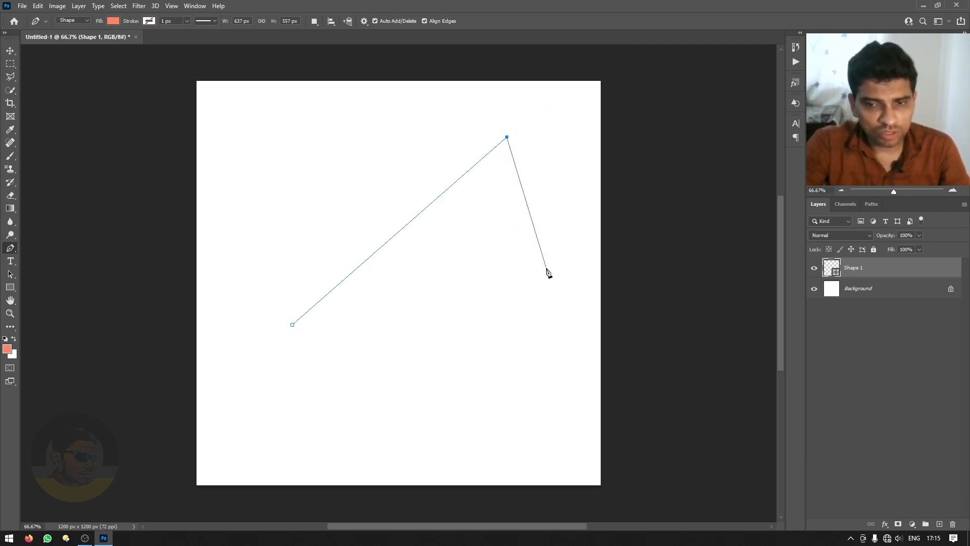
pyautogui.moveTo(547, 266); pyautogui.dragTo(530, 309)
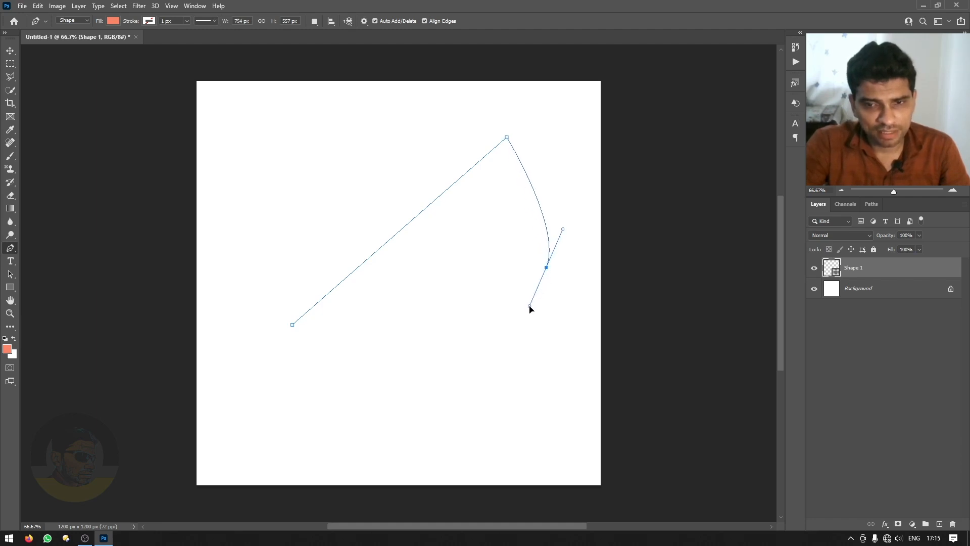